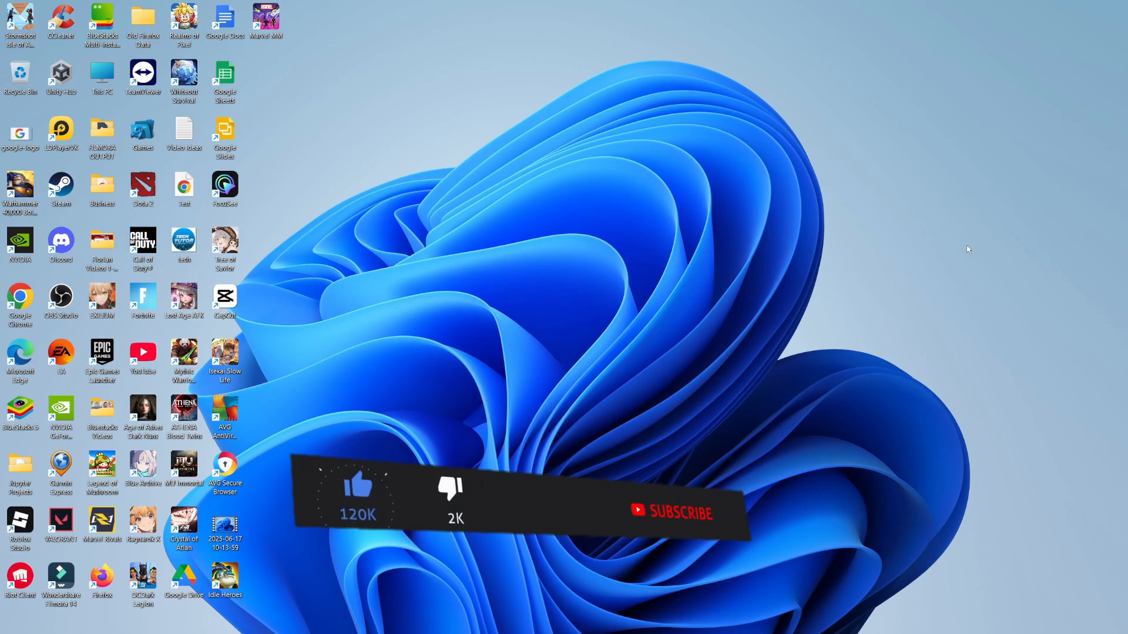
# Launch Settings from a Start menu search for "se" so its Home page shows.
pyautogui.click(672, 512)
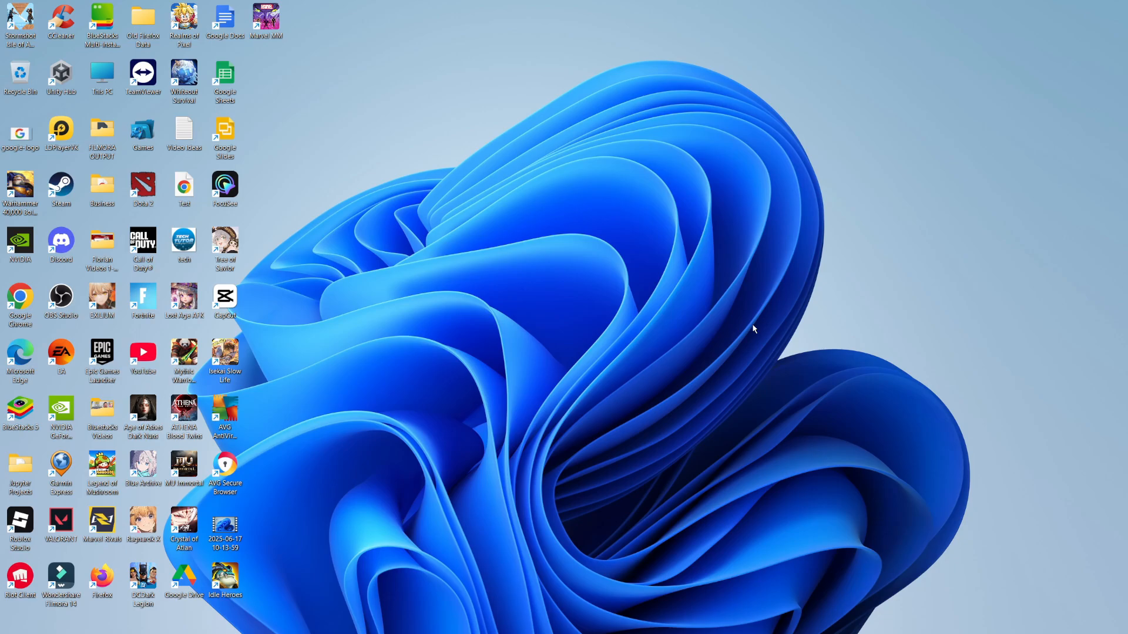
pyautogui.moveTo(563, 348)
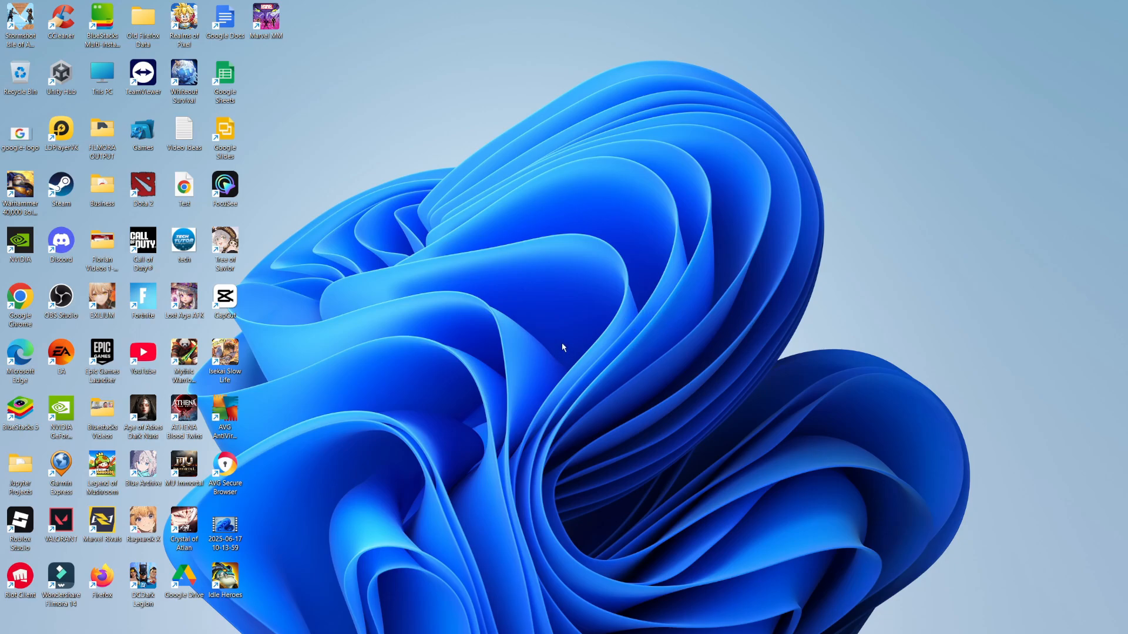
pyautogui.moveTo(548, 337)
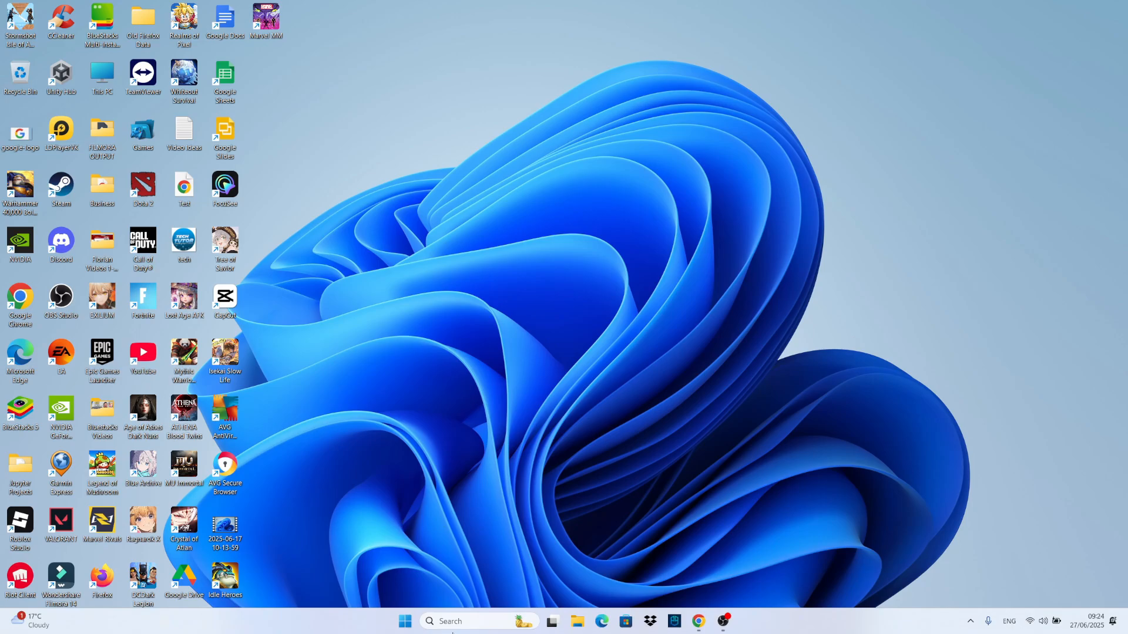
pyautogui.moveTo(404, 620)
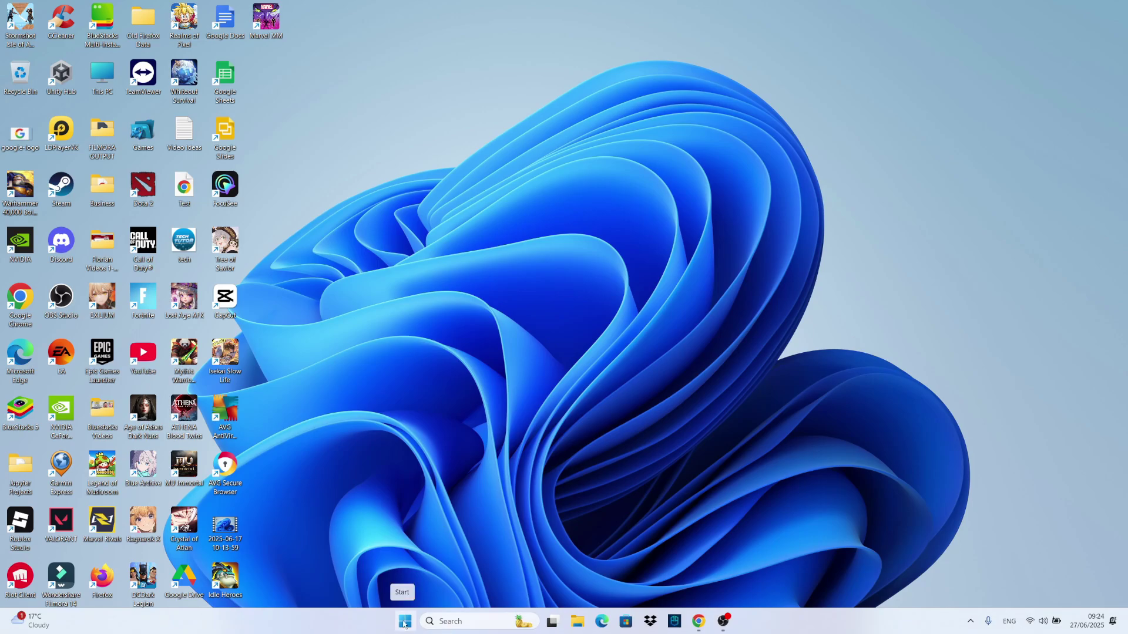
pyautogui.click(405, 620)
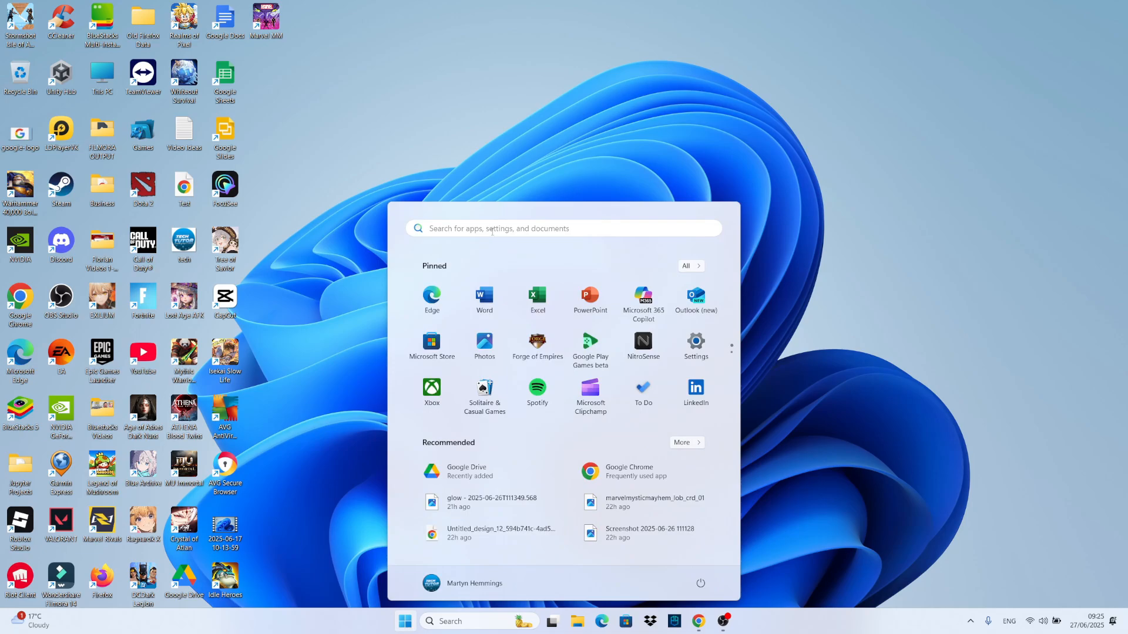
pyautogui.write('se')
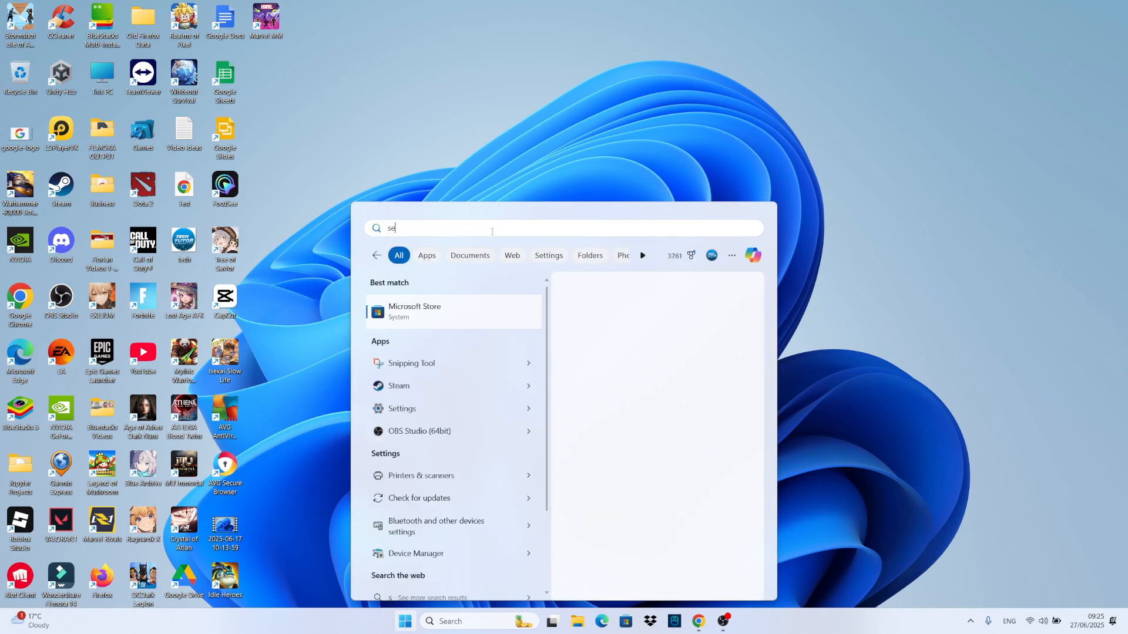
pyautogui.click(402, 408)
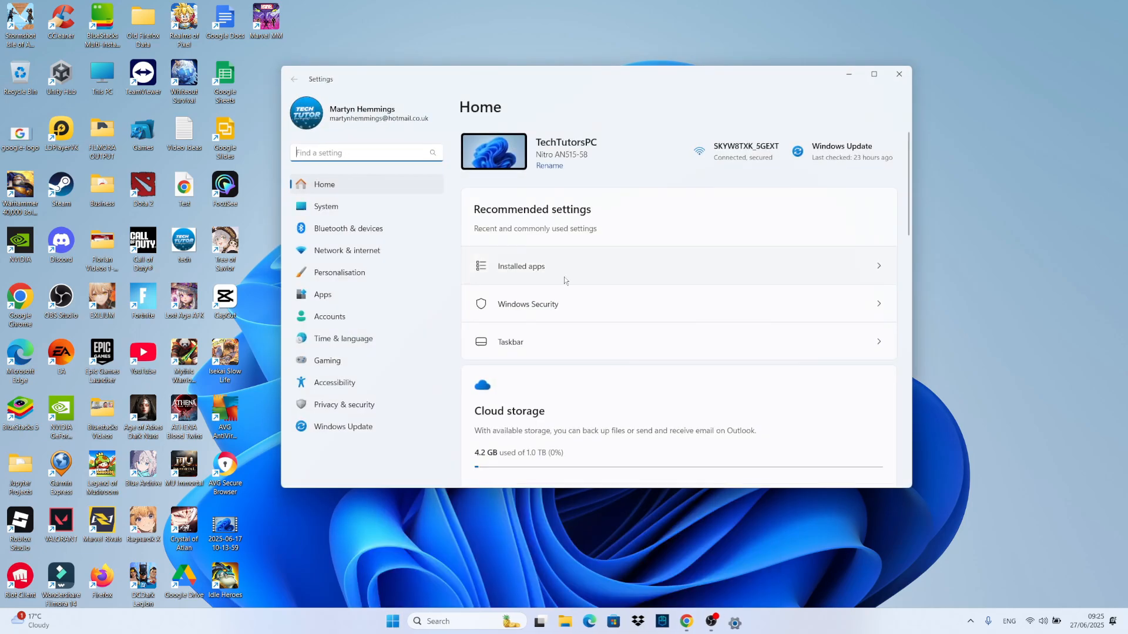
pyautogui.moveTo(632, 277)
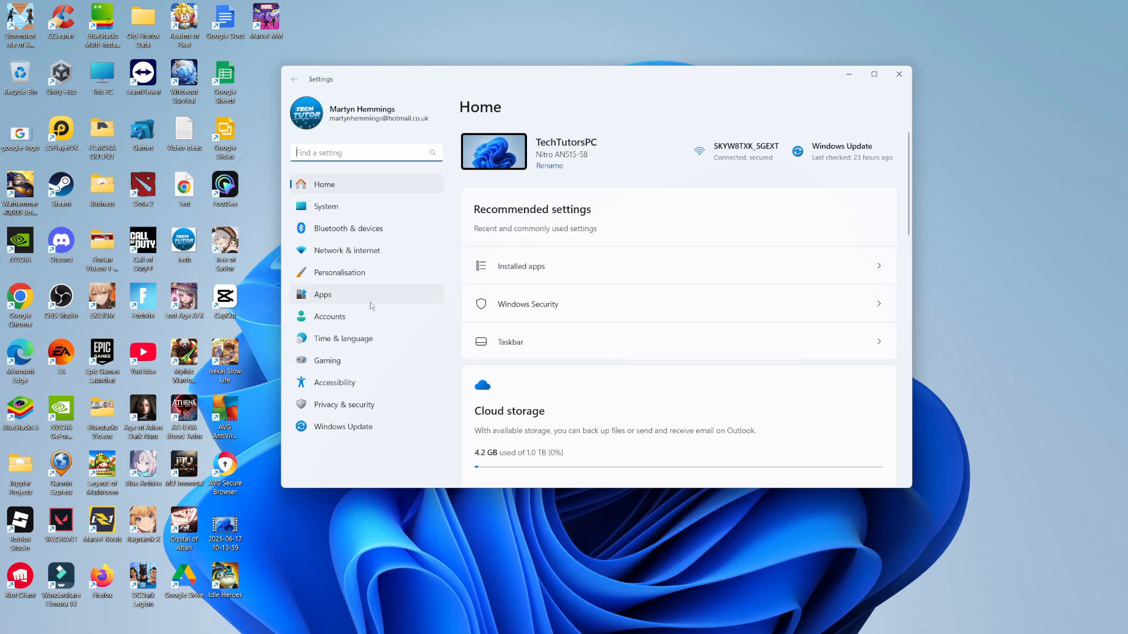
# Go to Accounts > Other users and start adding another user to this PC.
pyautogui.click(329, 316)
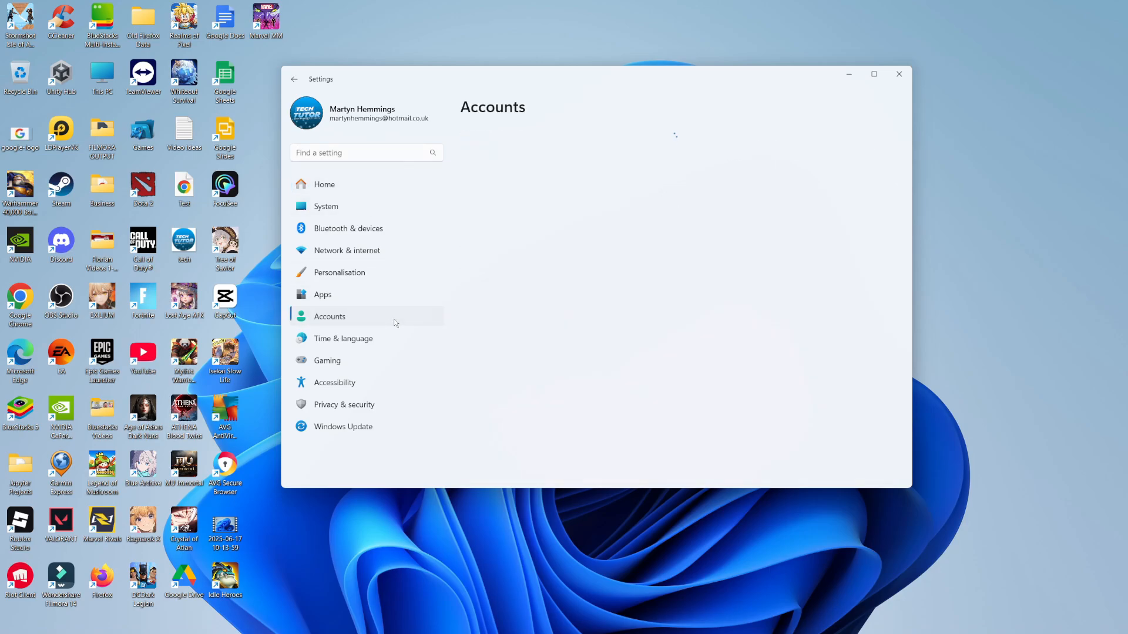
pyautogui.click(329, 316)
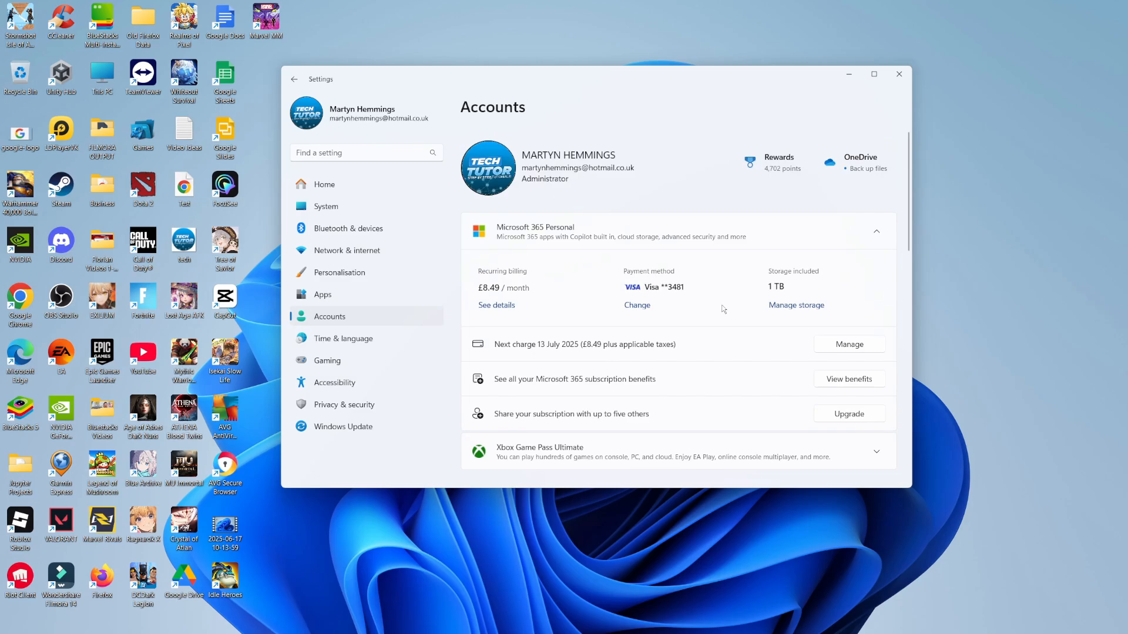
pyautogui.scroll(-3)
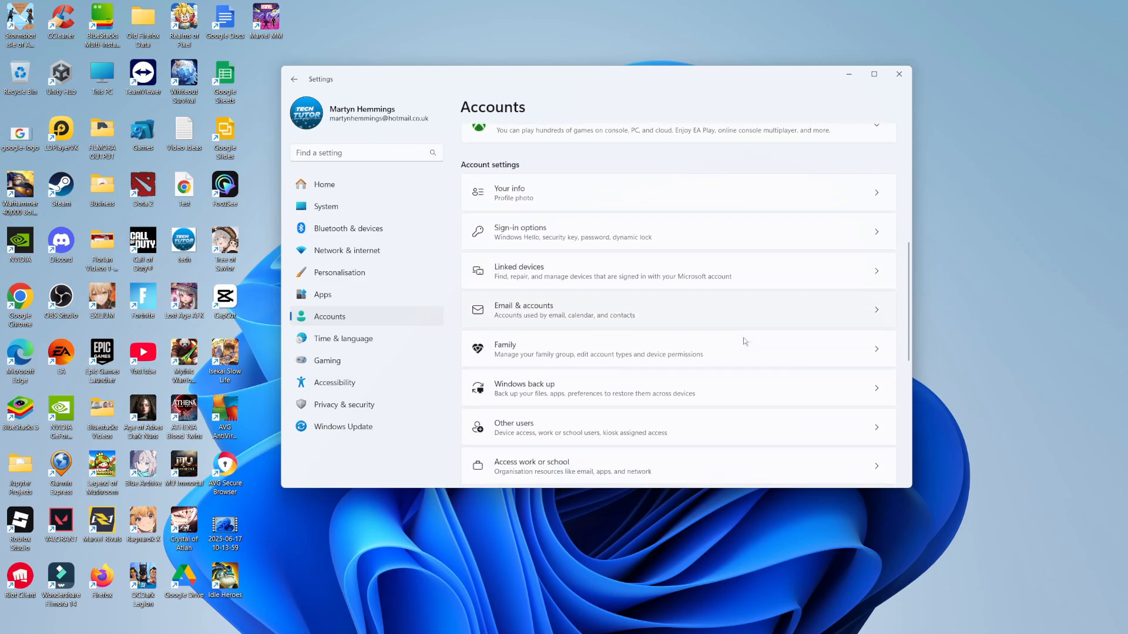
pyautogui.scroll(3)
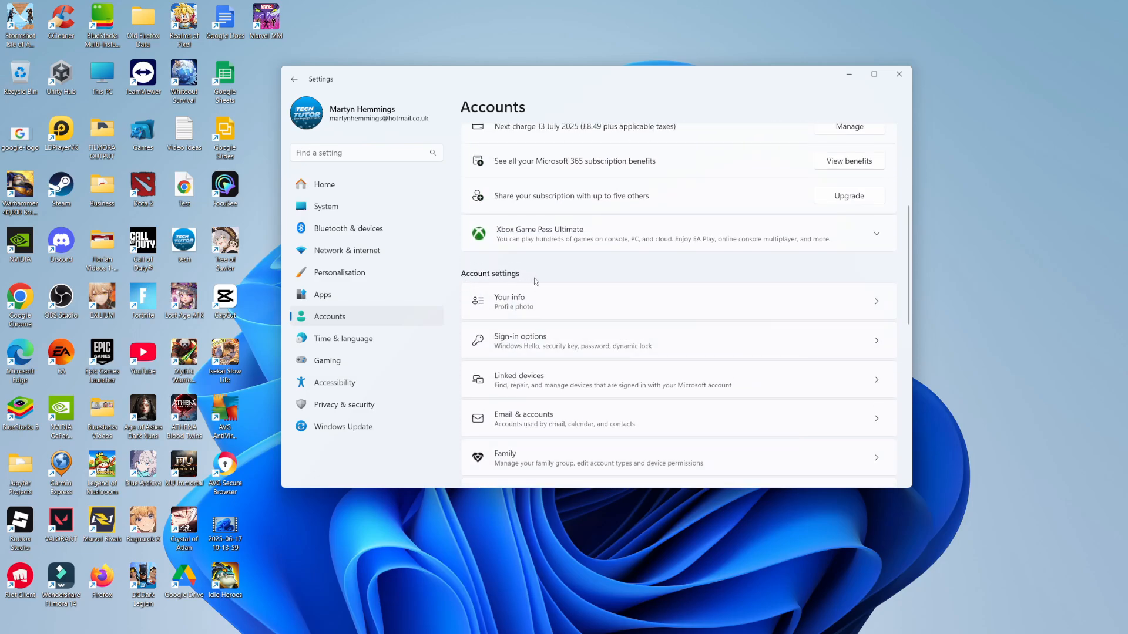
pyautogui.scroll(-3)
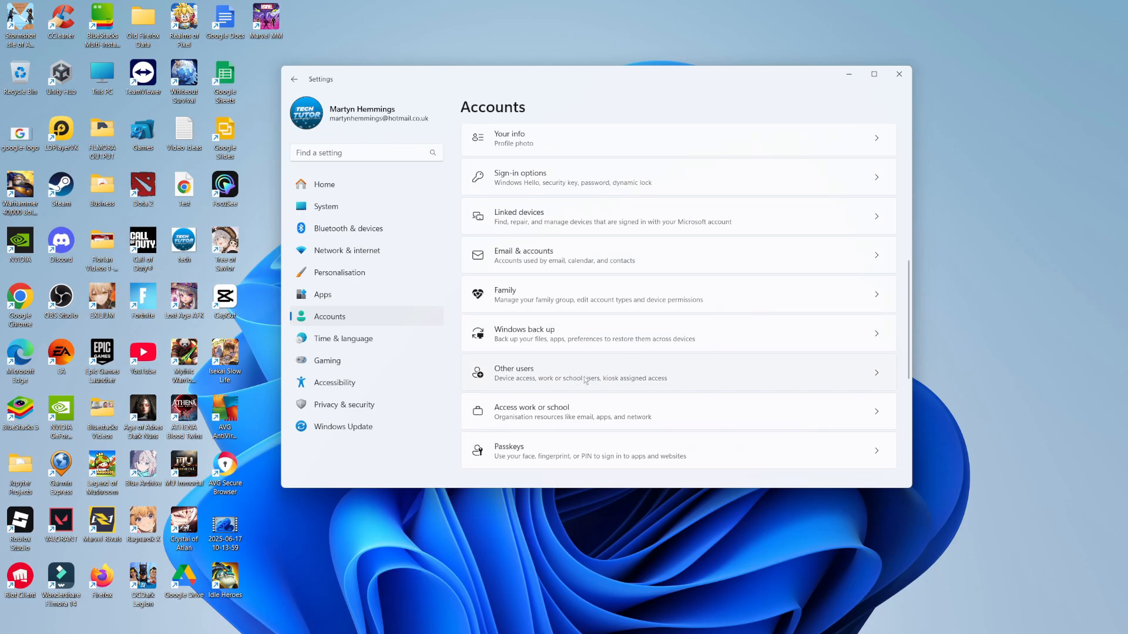
pyautogui.moveTo(635, 375)
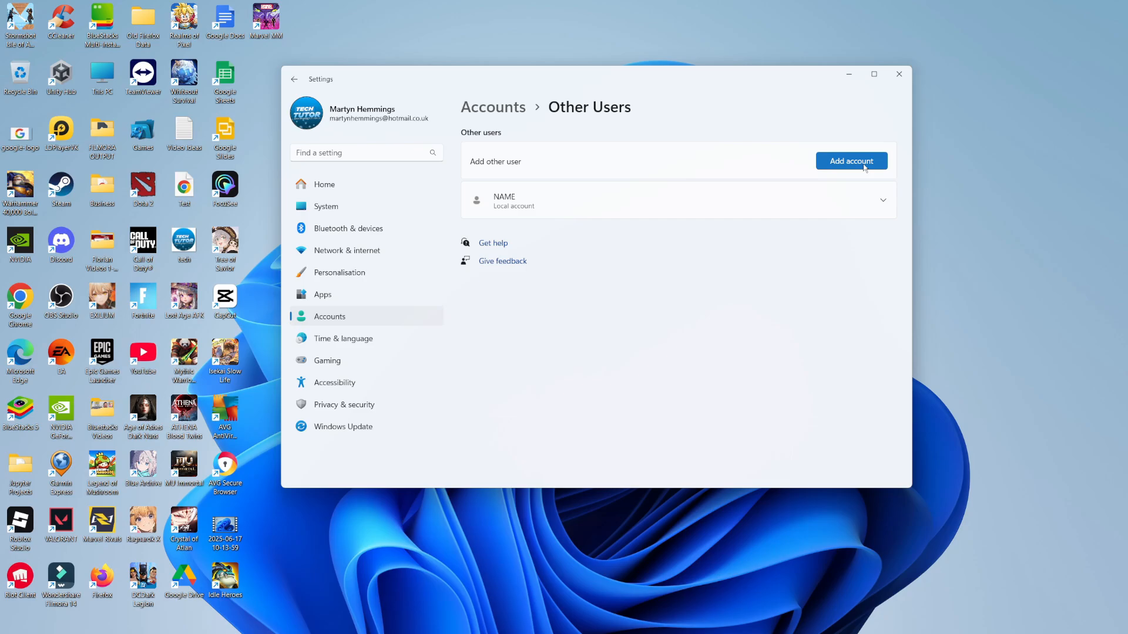
pyautogui.click(851, 161)
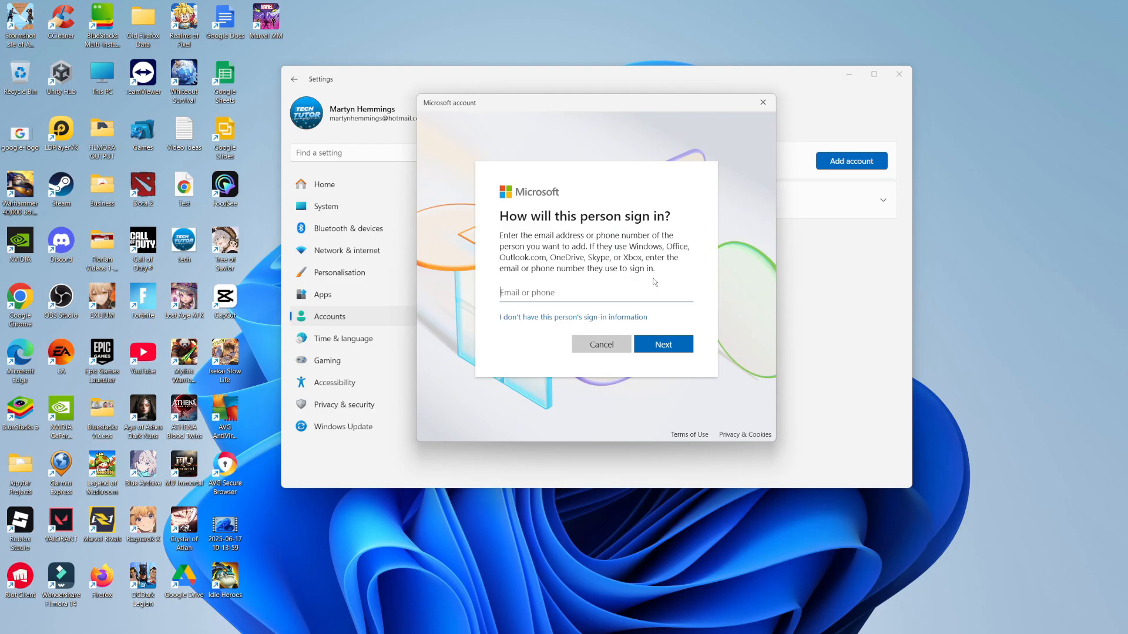
pyautogui.write('techtutor')
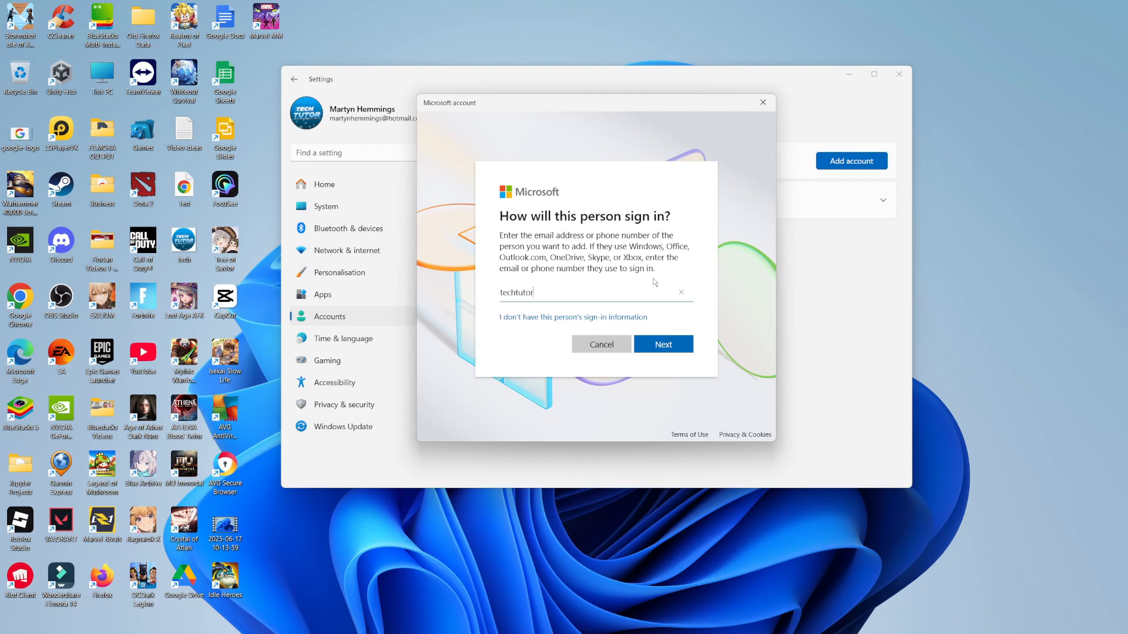
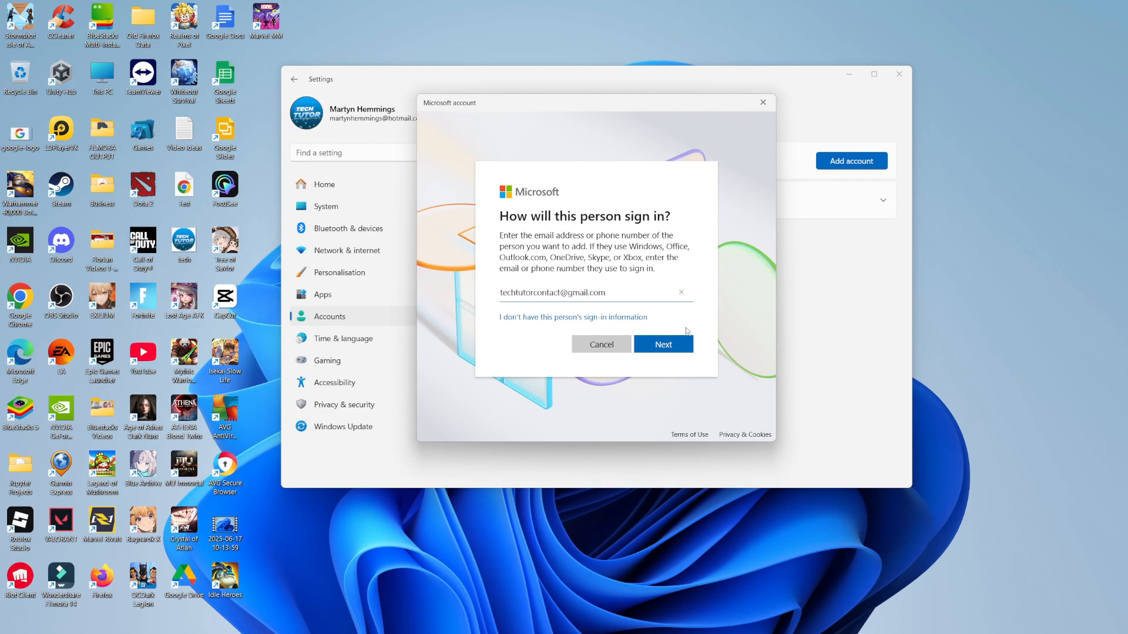
pyautogui.click(663, 344)
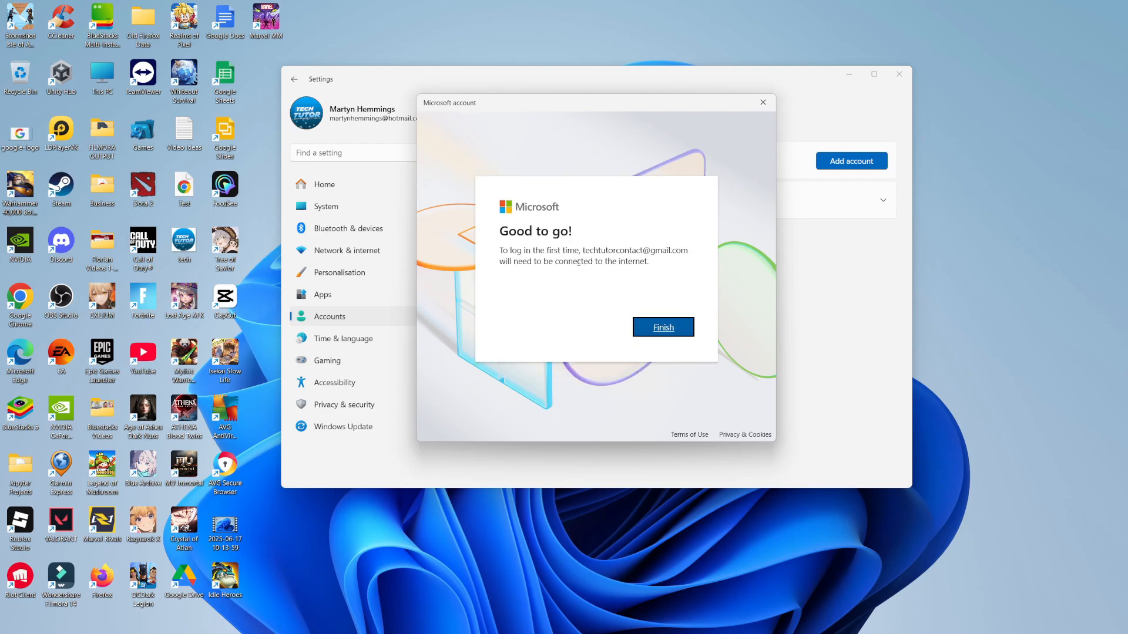
pyautogui.moveTo(675, 313)
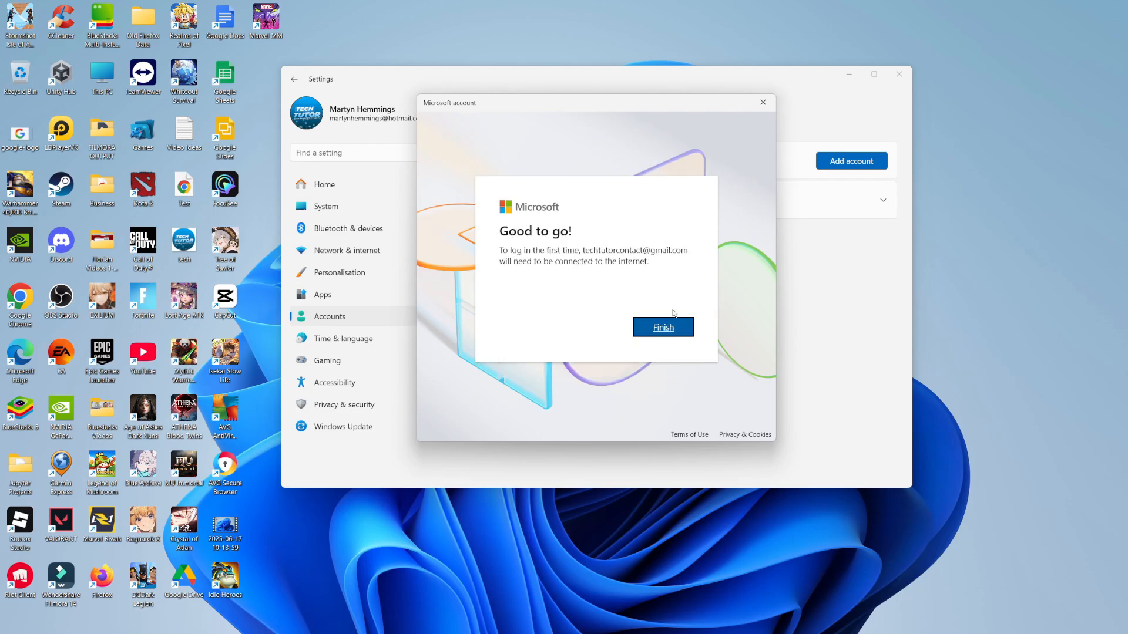
pyautogui.click(661, 327)
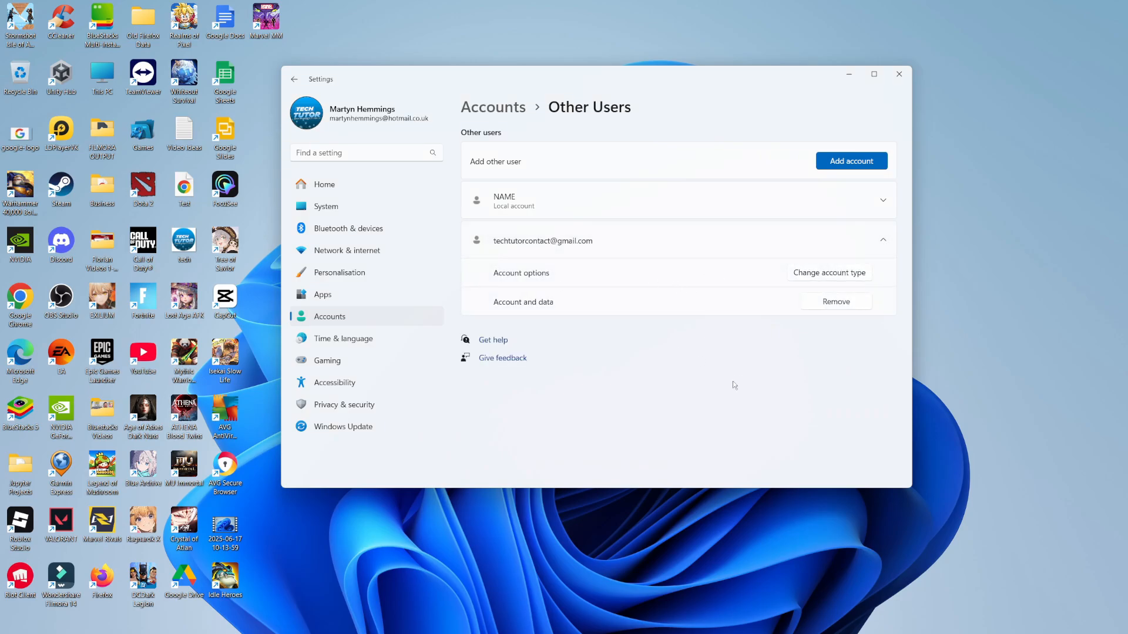
pyautogui.moveTo(722, 364)
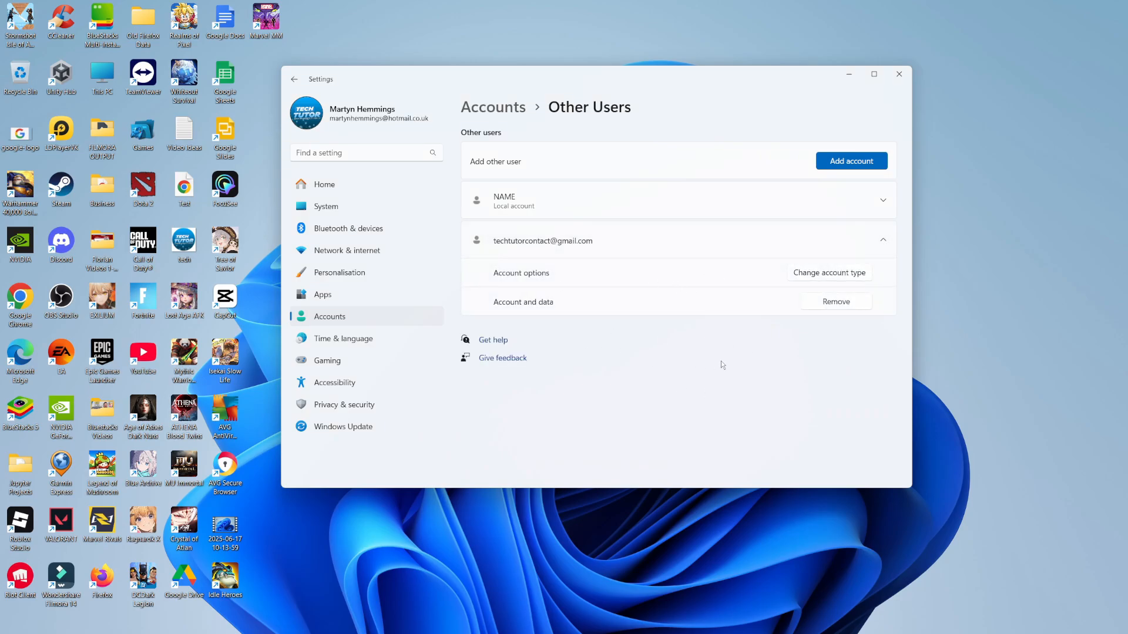
pyautogui.moveTo(683, 390)
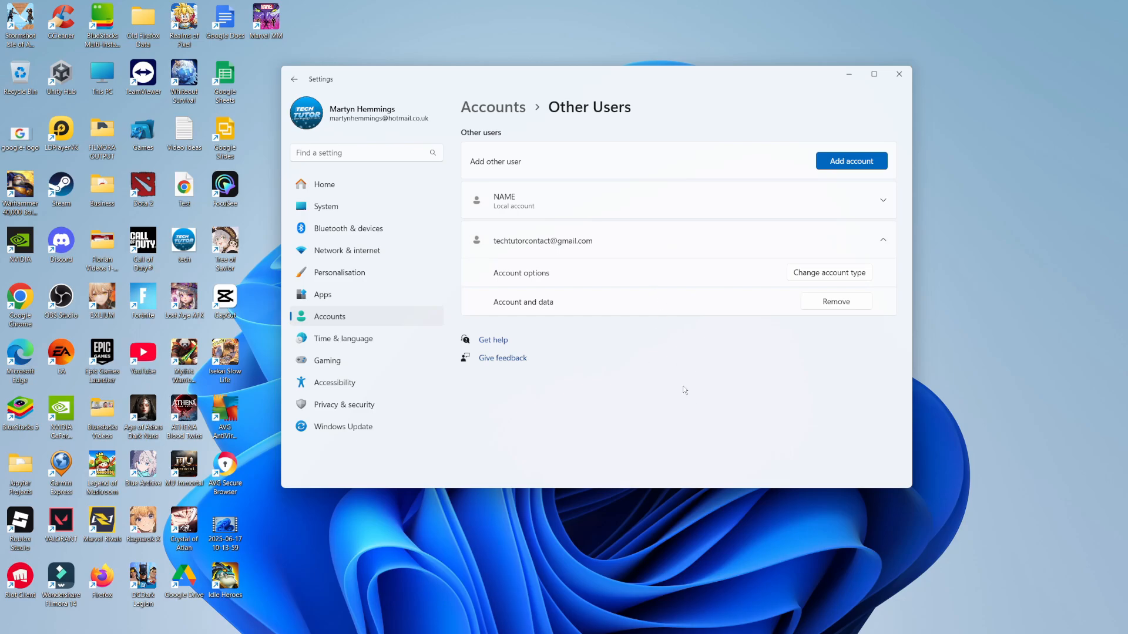
pyautogui.moveTo(656, 352)
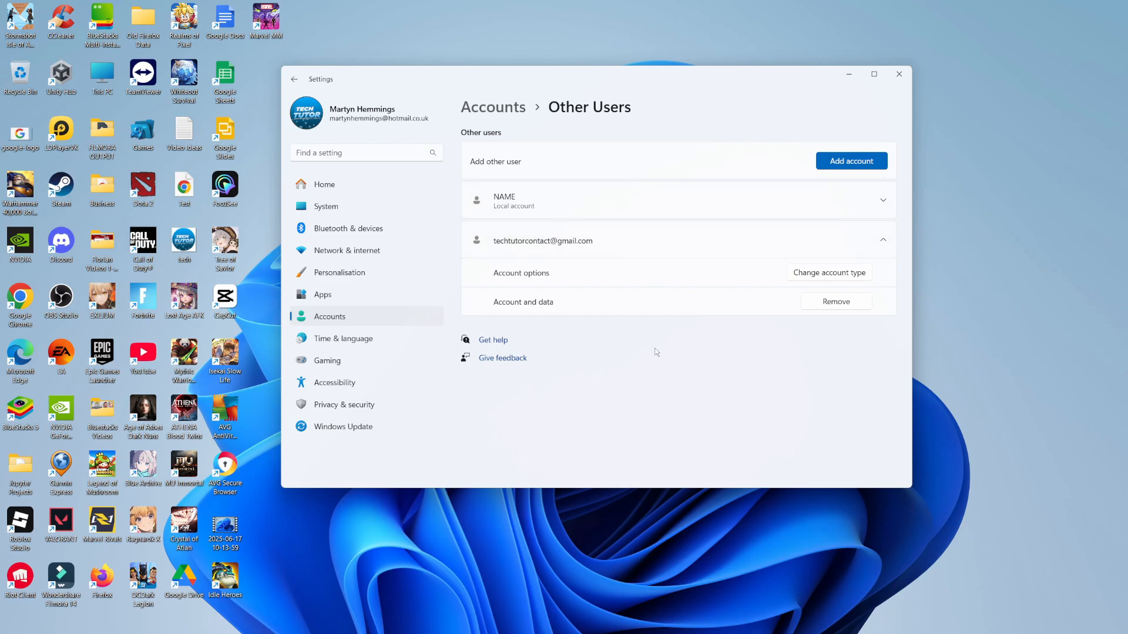
pyautogui.moveTo(660, 311)
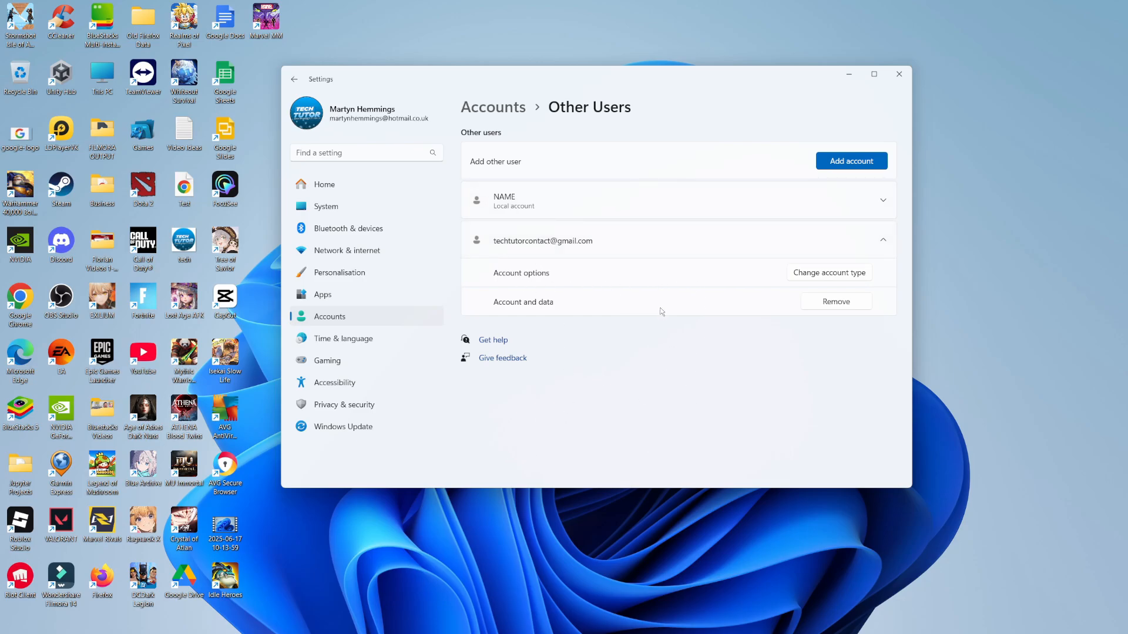
pyautogui.moveTo(711, 382)
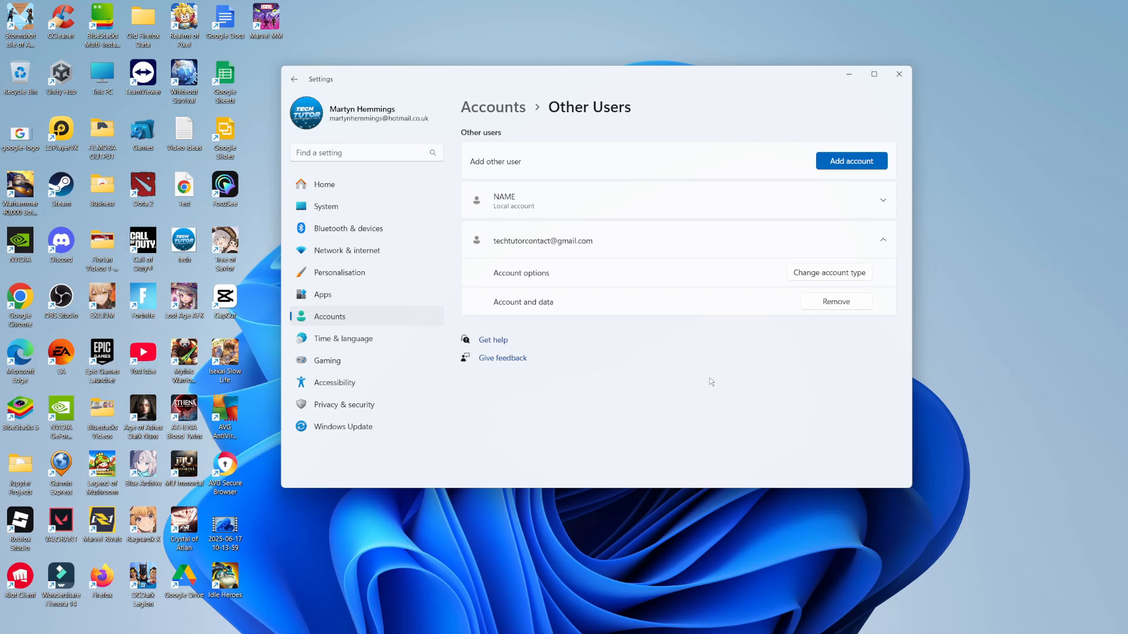
pyautogui.moveTo(661, 495)
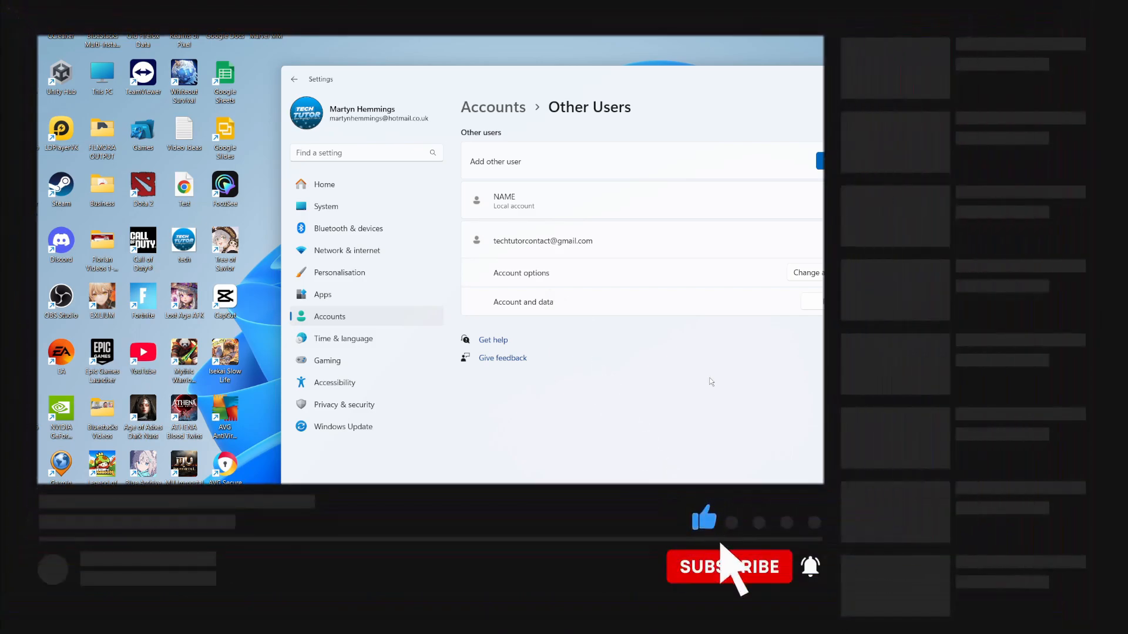
pyautogui.click(728, 566)
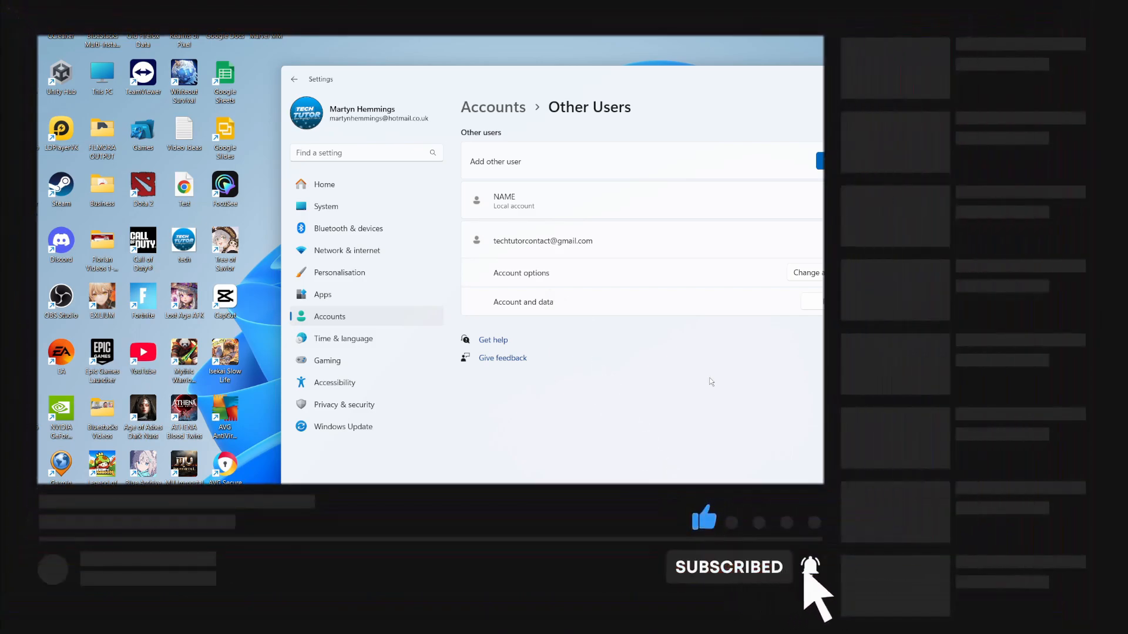